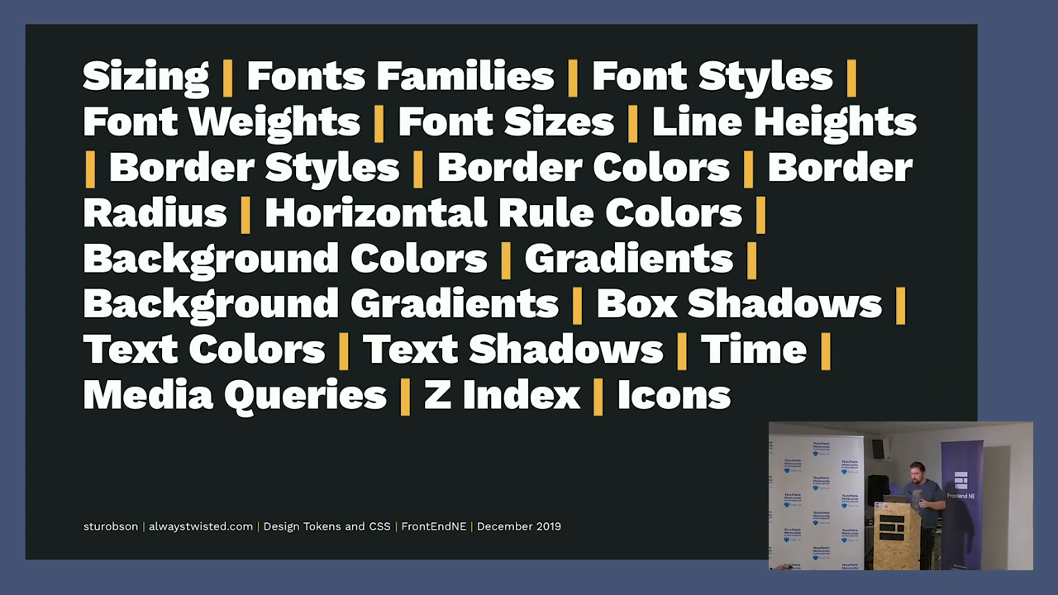
Advance to the Typography slide with the Lightning Design System font tokens.
key(Right)
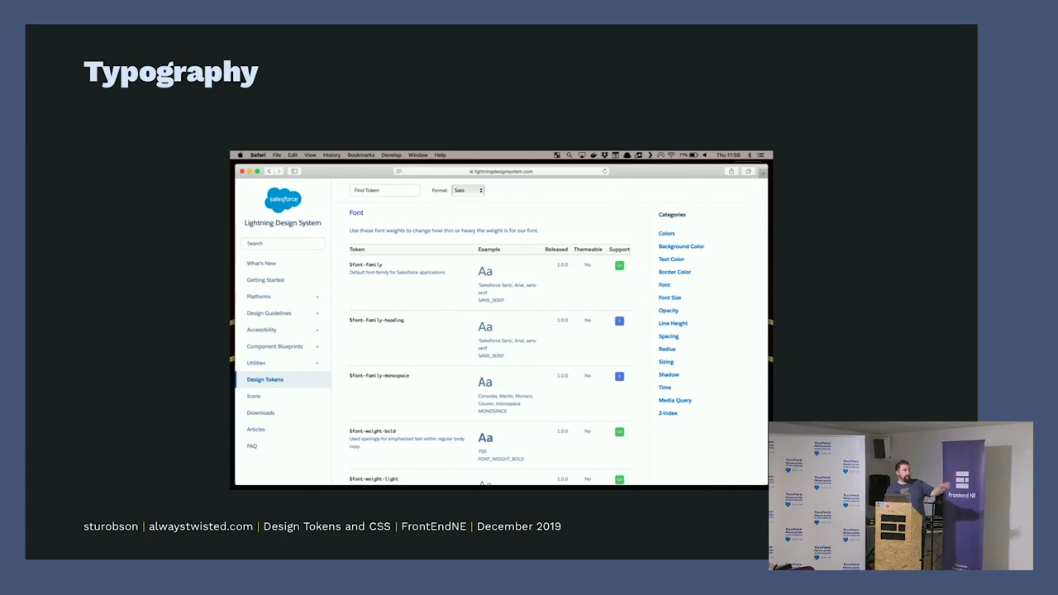
Show the Font Size and Line Height token pages, then reach the sample button slide.
click(669, 297)
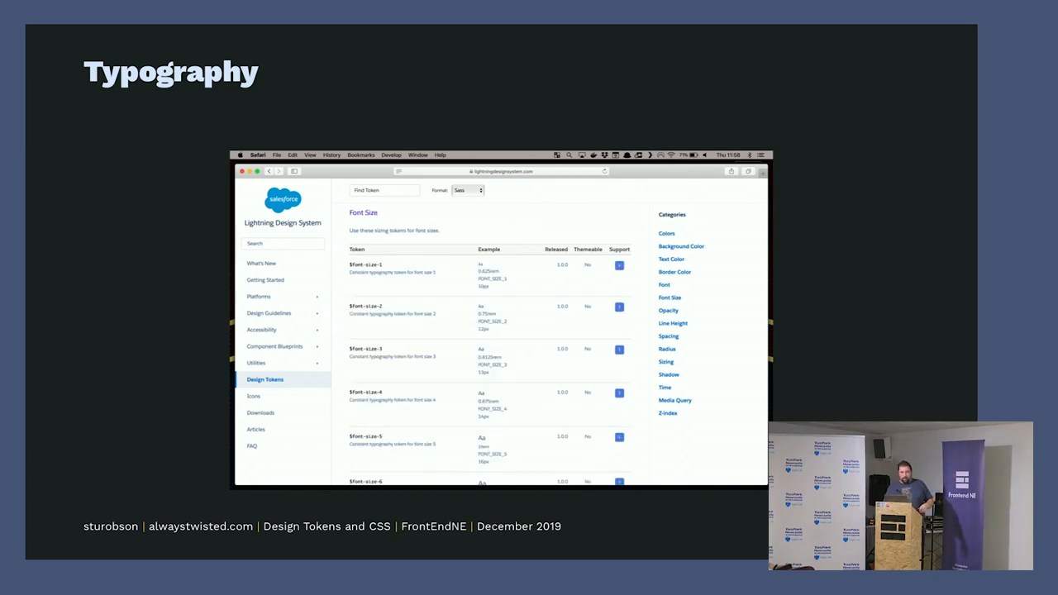
click(672, 323)
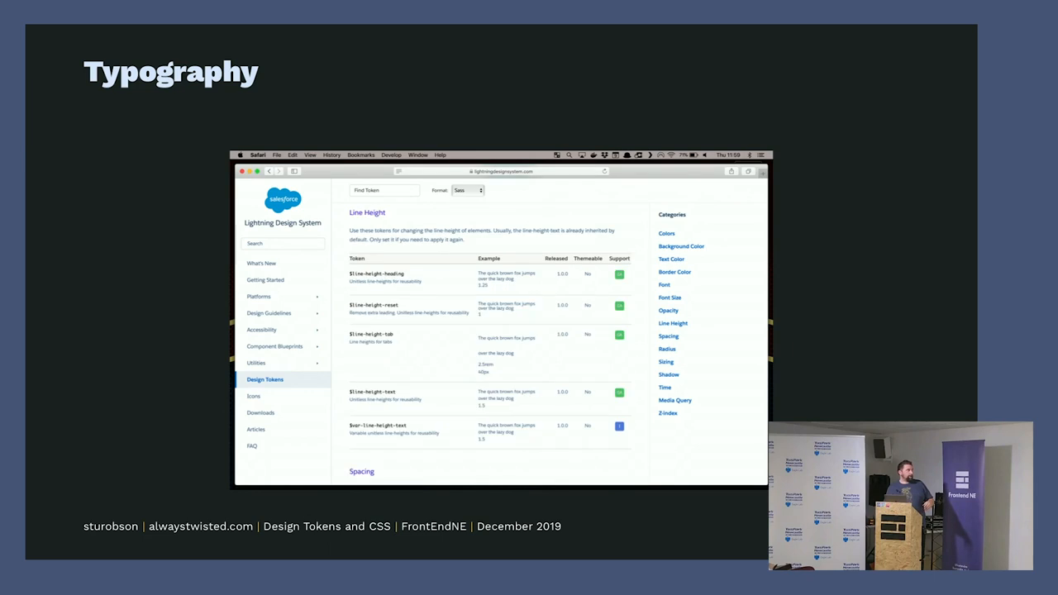
key(right)
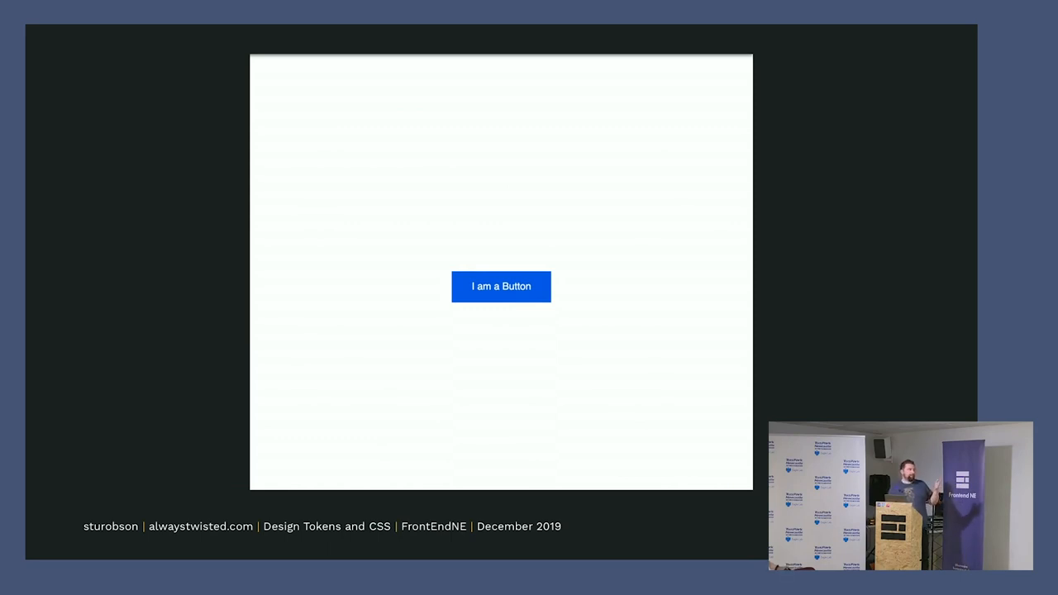
Show the Extra Light, Light, Dark and Extra Dark button grid, then reach the Colour slide.
key(Right)
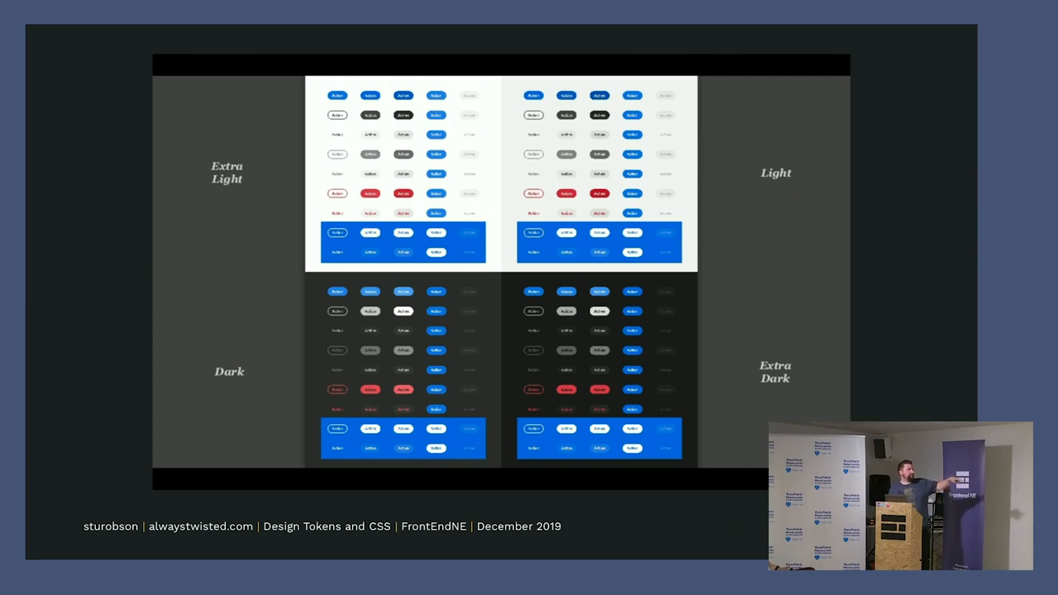
key(right)
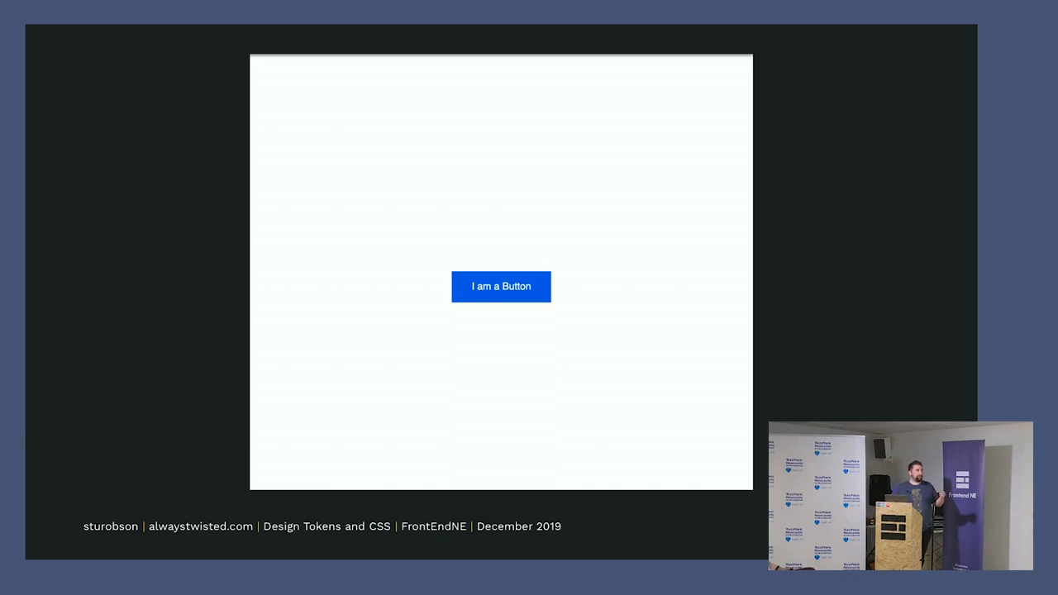
key(Right)
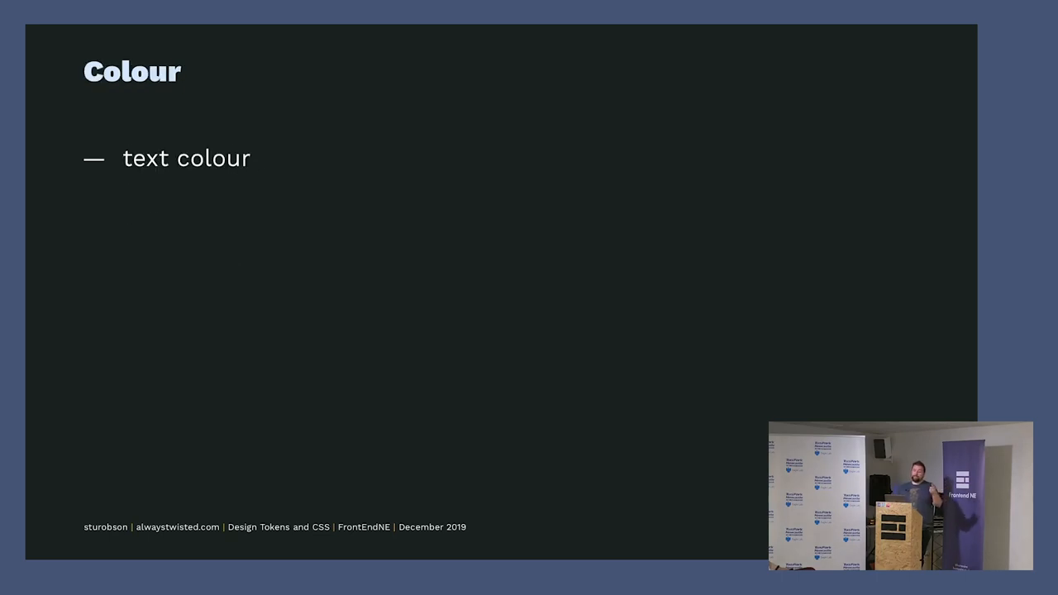
Pass the Spacing slide and land on button.yml in Atom.
key(Right)
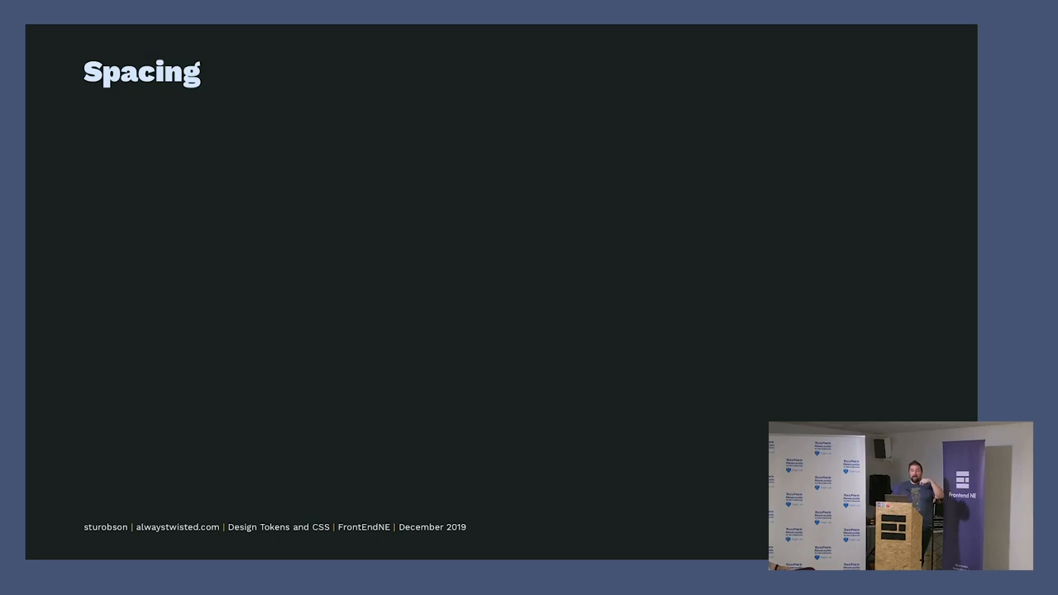
key(right)
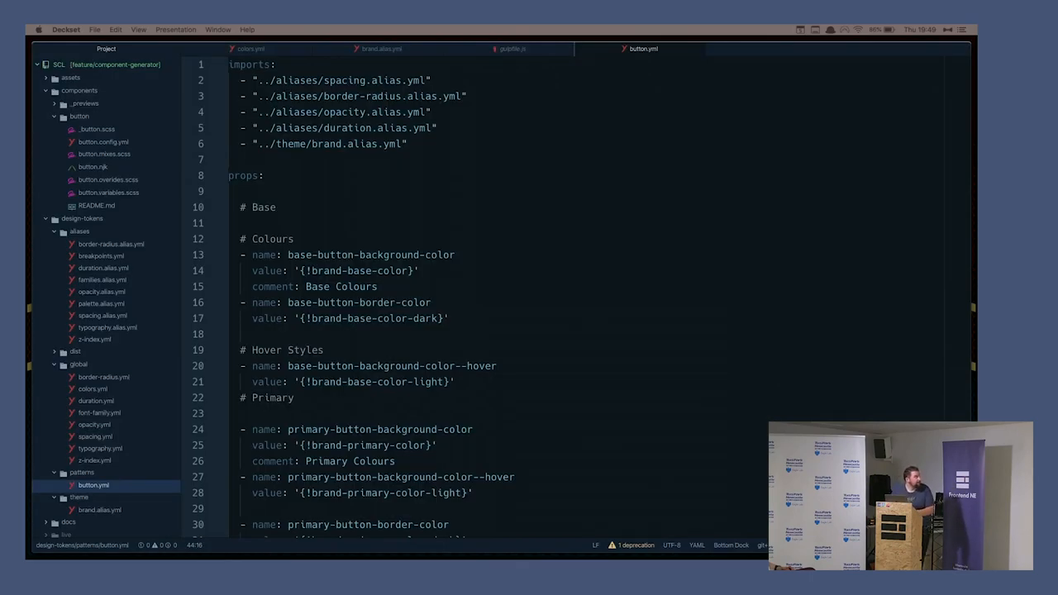
mouse_move(318, 205)
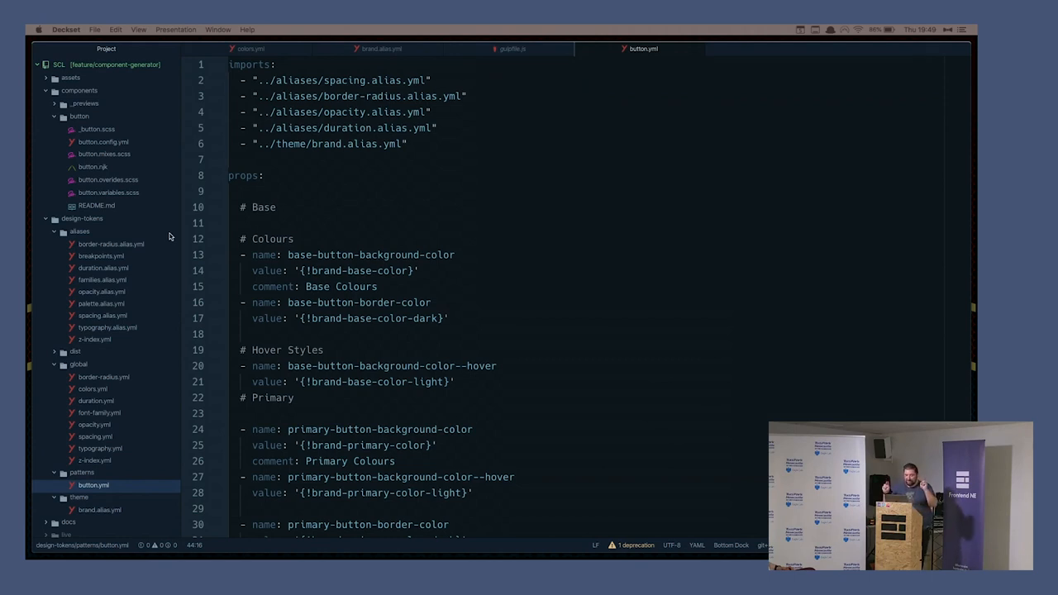
mouse_move(153, 205)
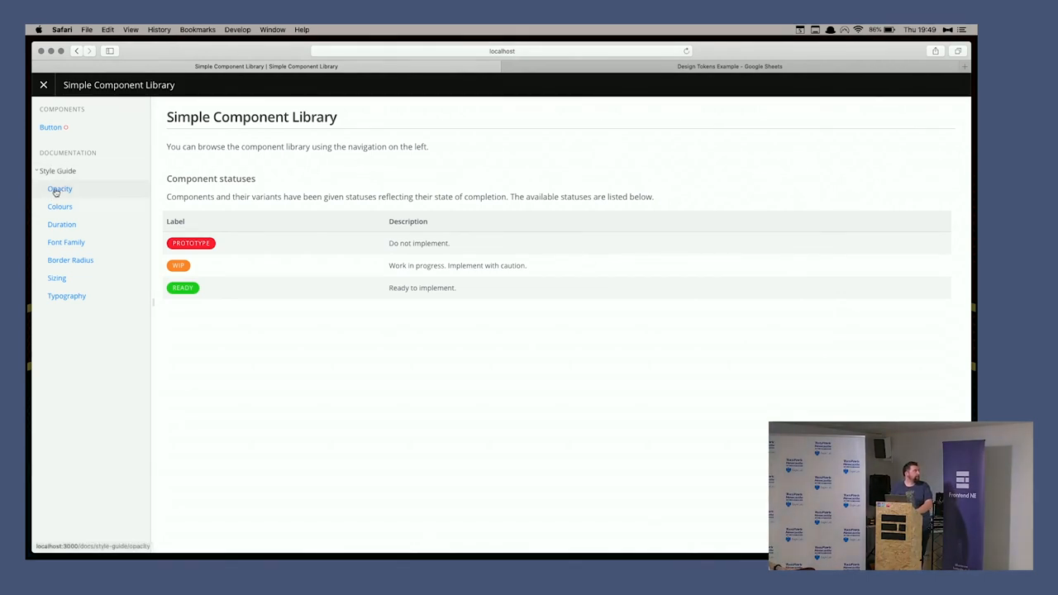
Browse the Colours, Duration, Border Radius and Typography style guide pages, then back to Duration.
click(60, 207)
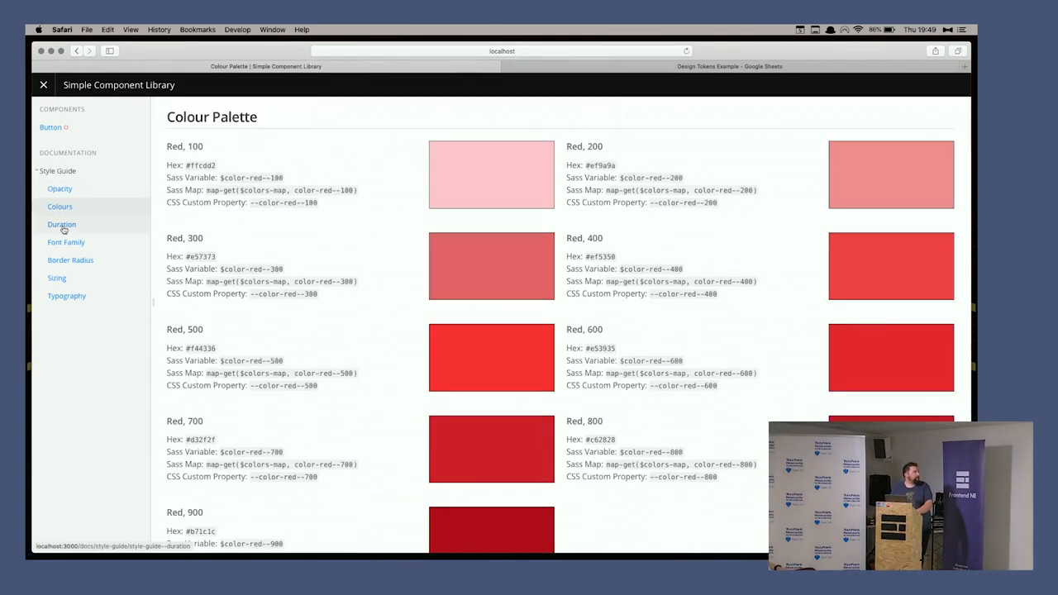
click(62, 224)
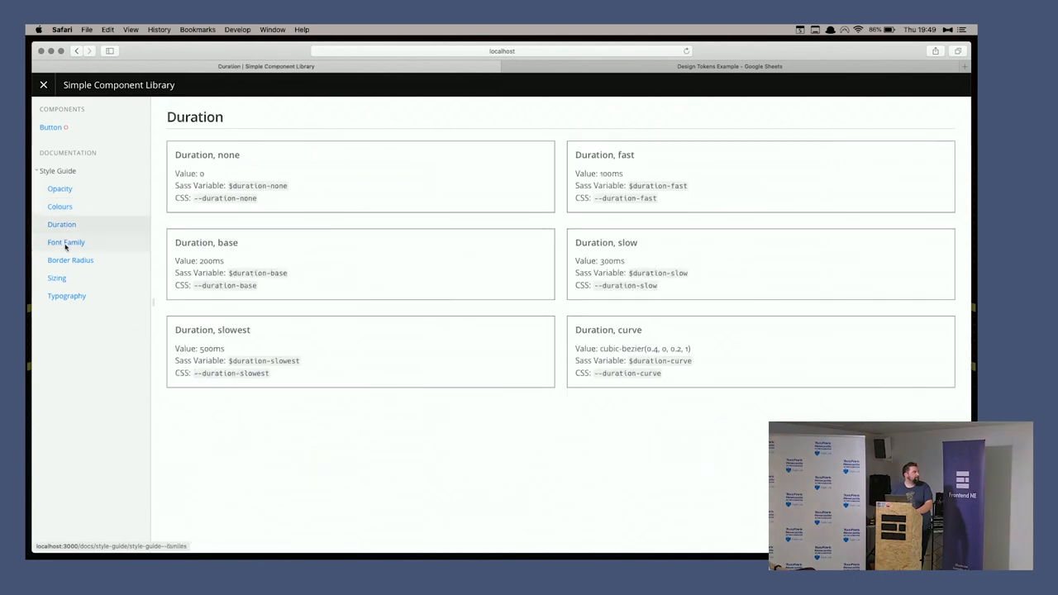
click(69, 259)
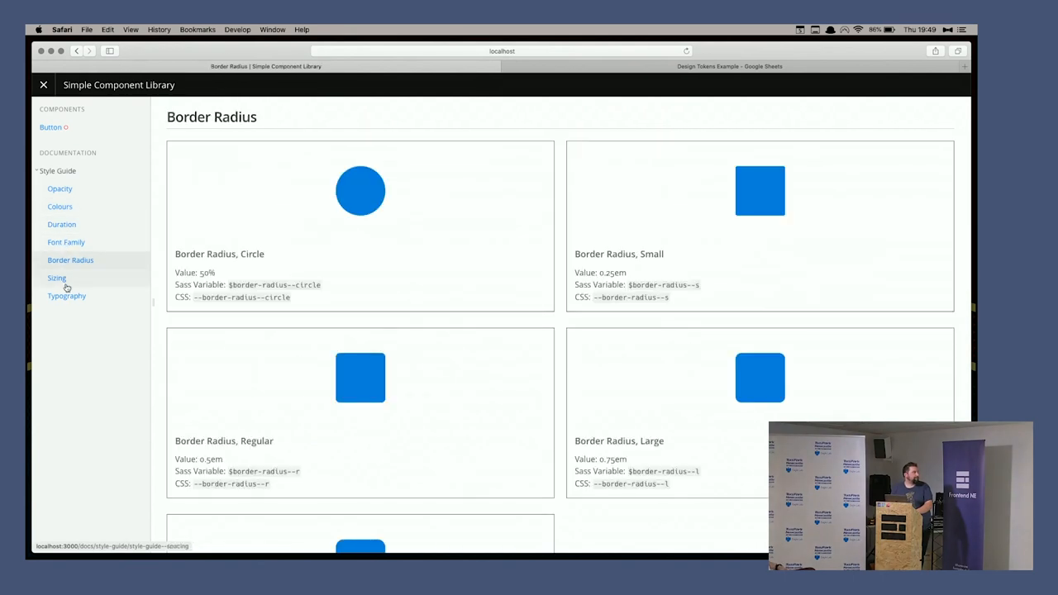
click(66, 296)
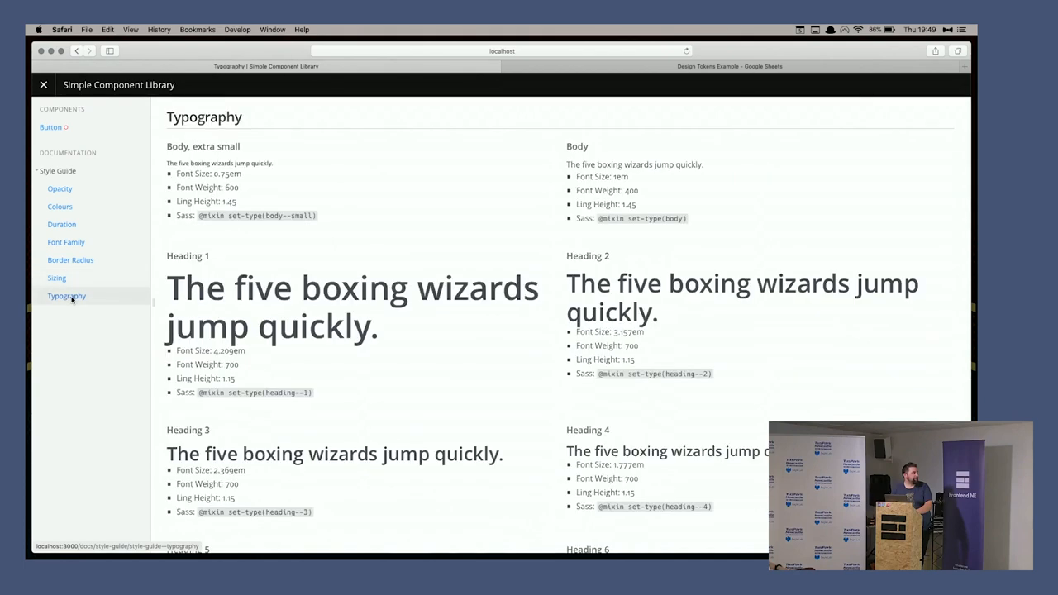
click(70, 259)
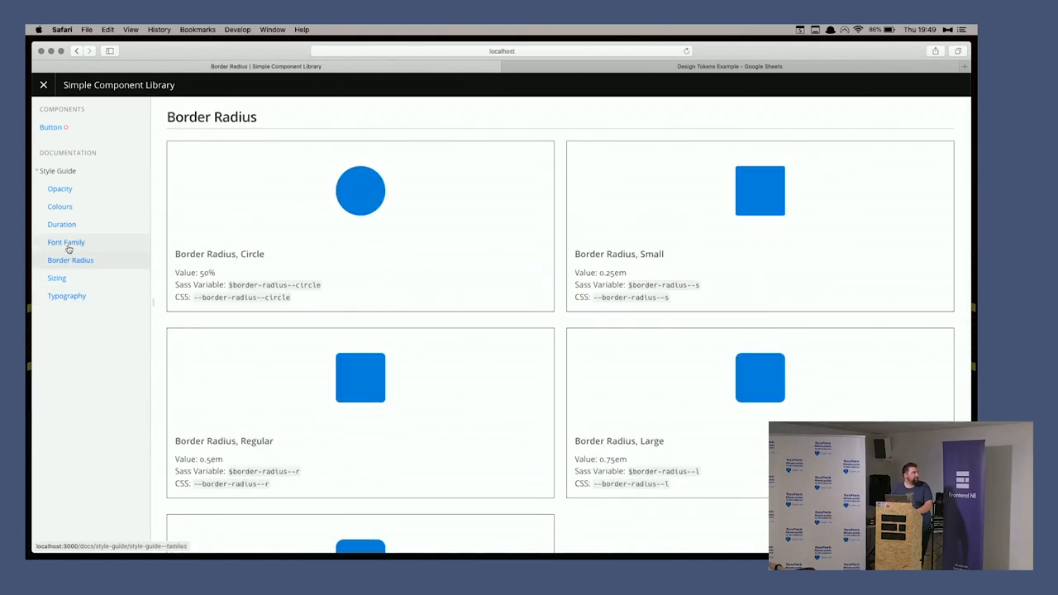
click(61, 224)
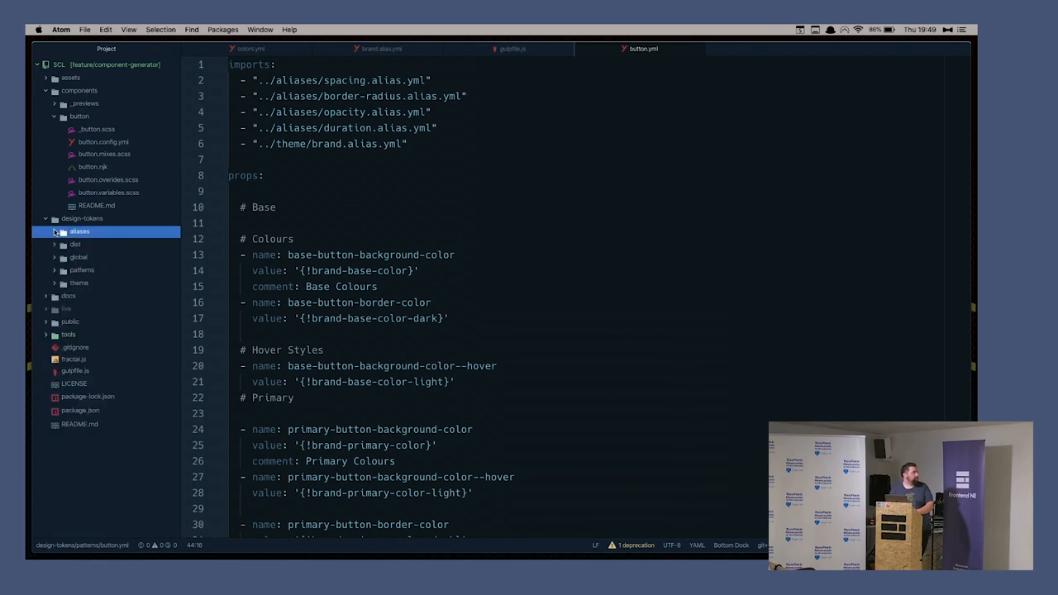
View border-radius, duration and palette alias files and expand the global tokens folder.
click(111, 245)
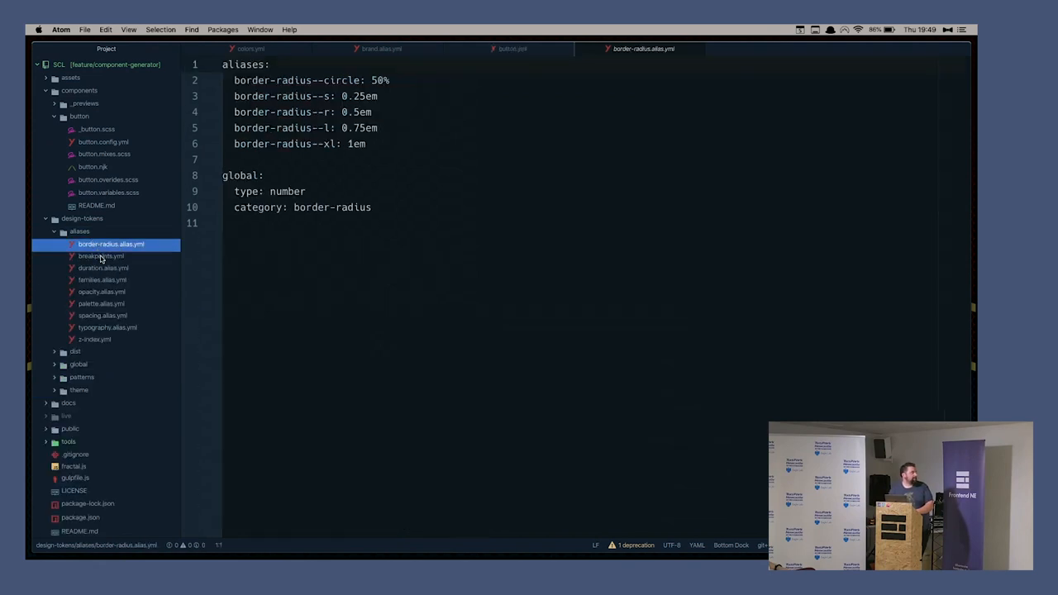
click(102, 267)
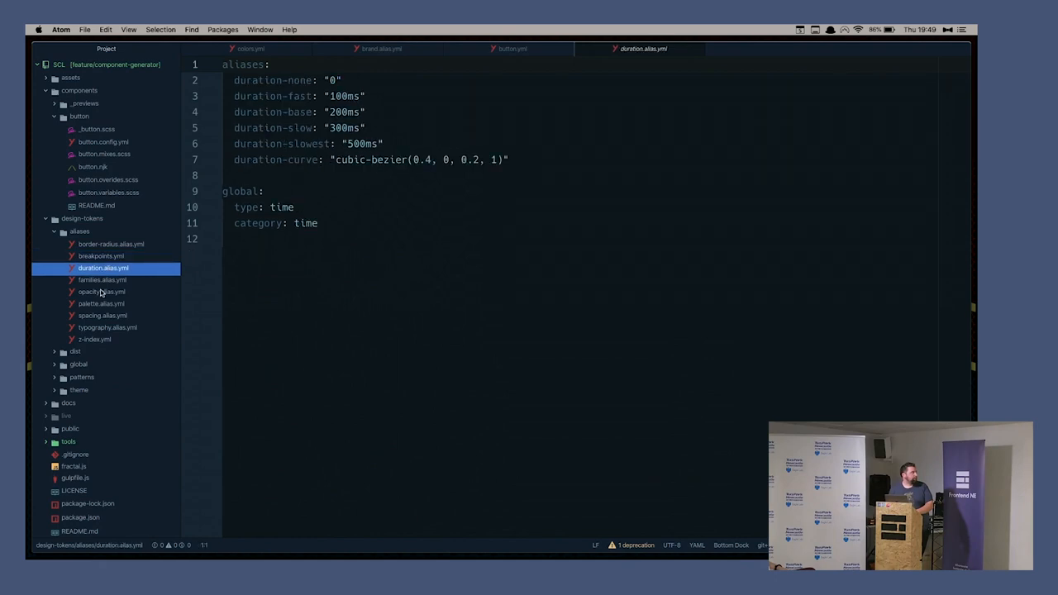
click(100, 304)
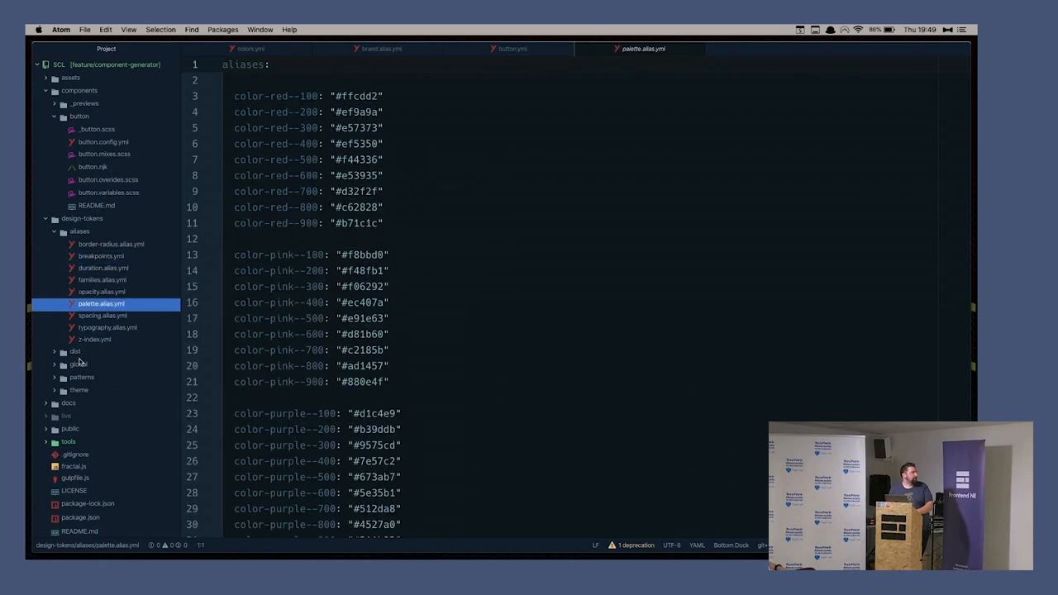
click(54, 365)
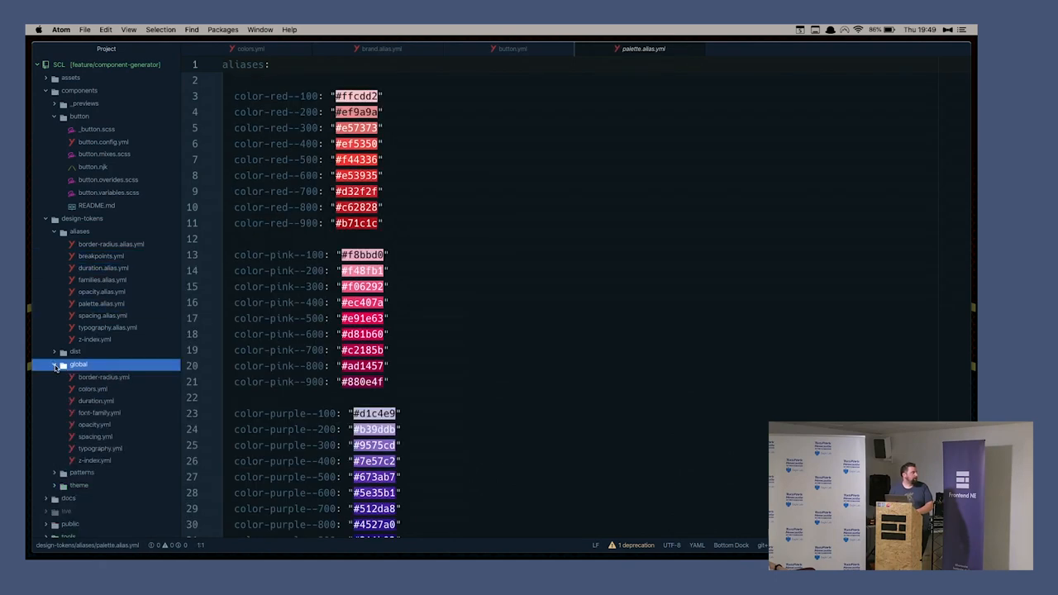
Read through global/colors.yml, then show theme/brand.alias.yml mapping brand colours to palette aliases.
click(93, 389)
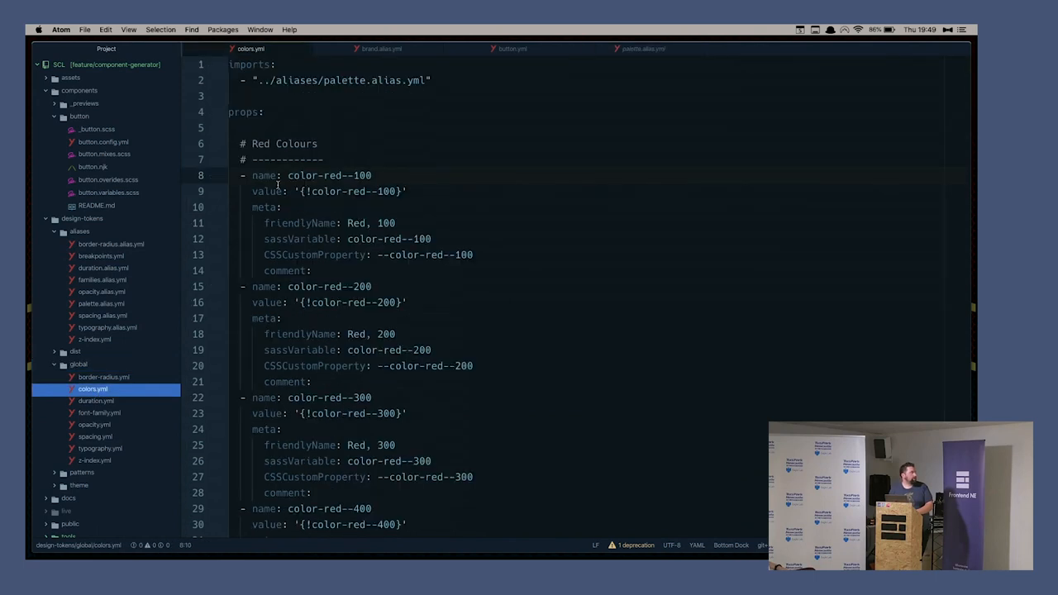
mouse_move(341, 284)
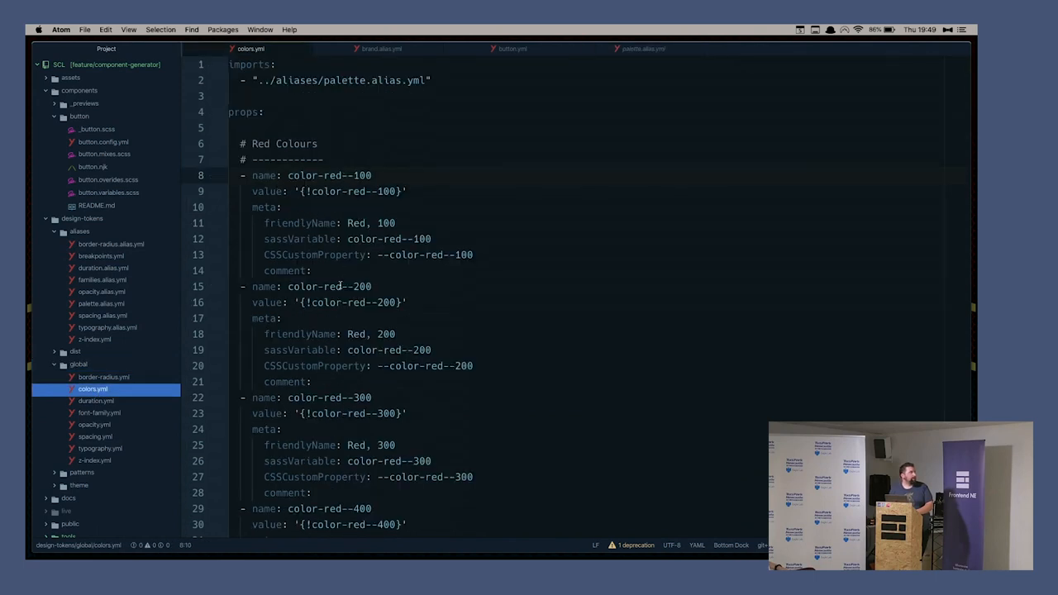
scroll(down, 3)
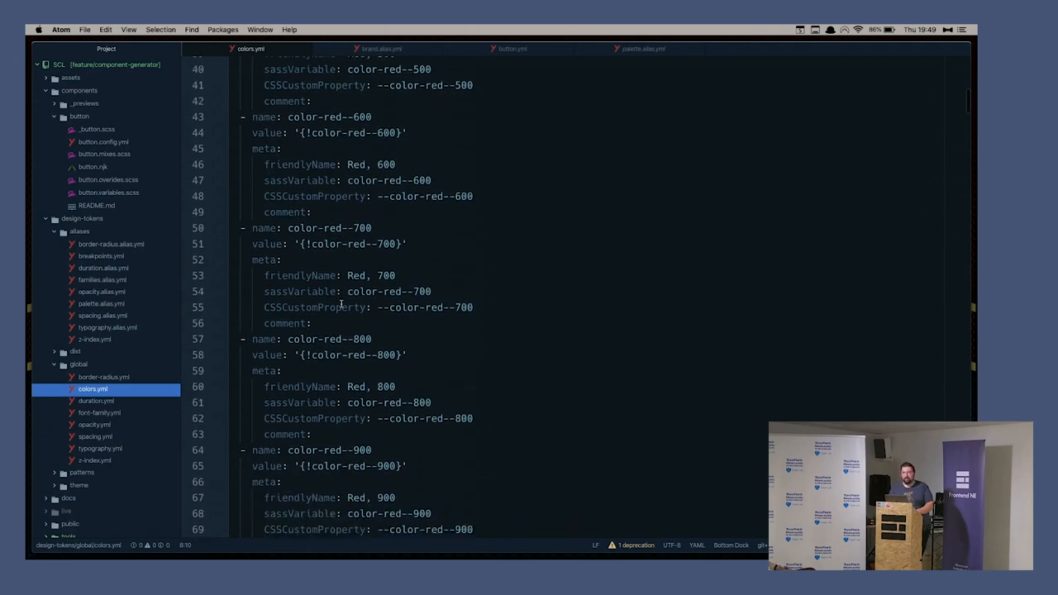
scroll(down, 3)
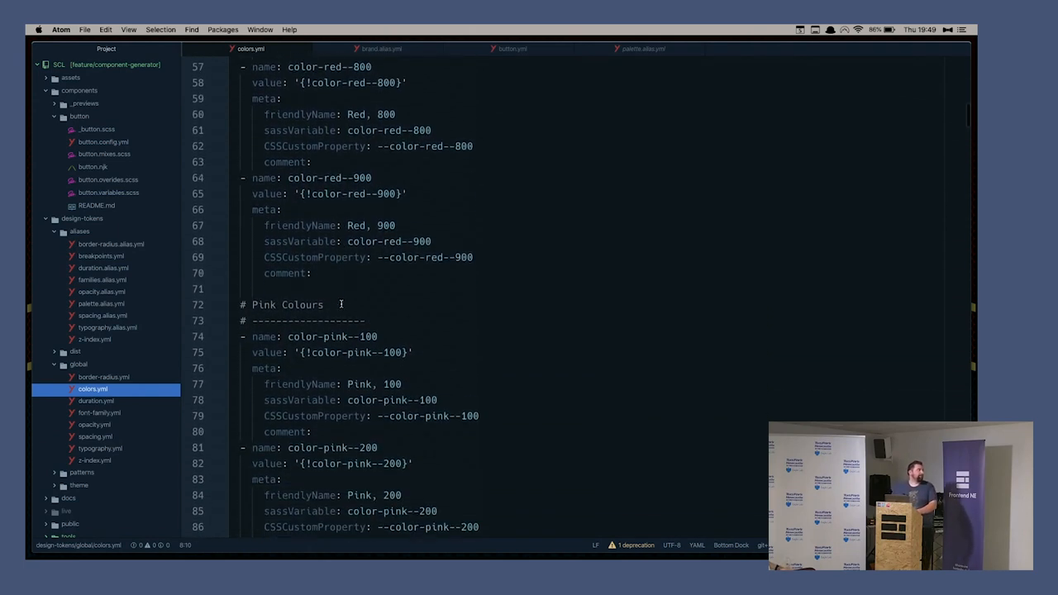
scroll(down, 3)
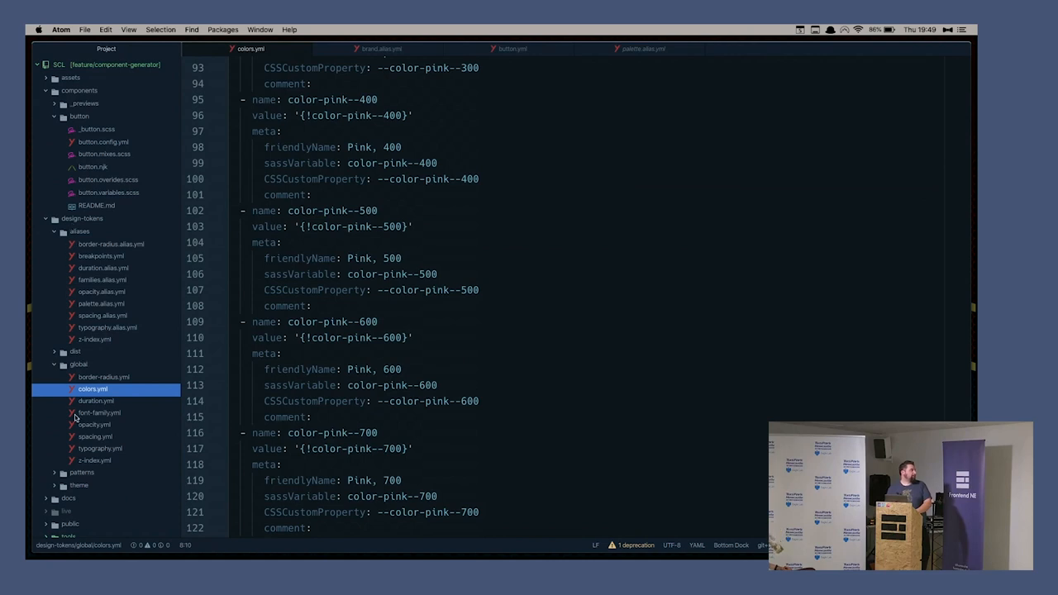
click(79, 486)
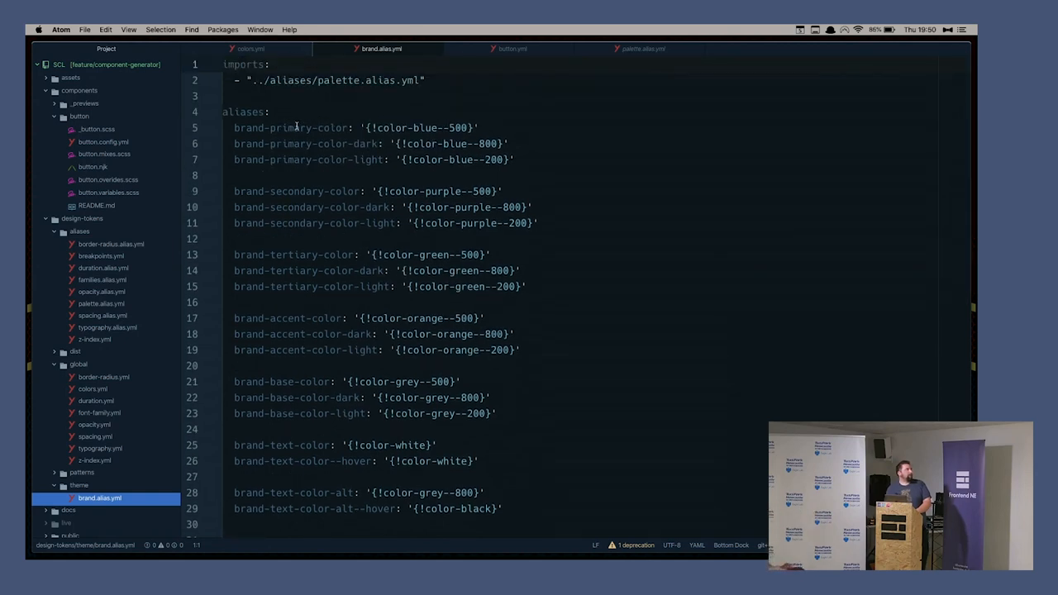
mouse_move(350, 201)
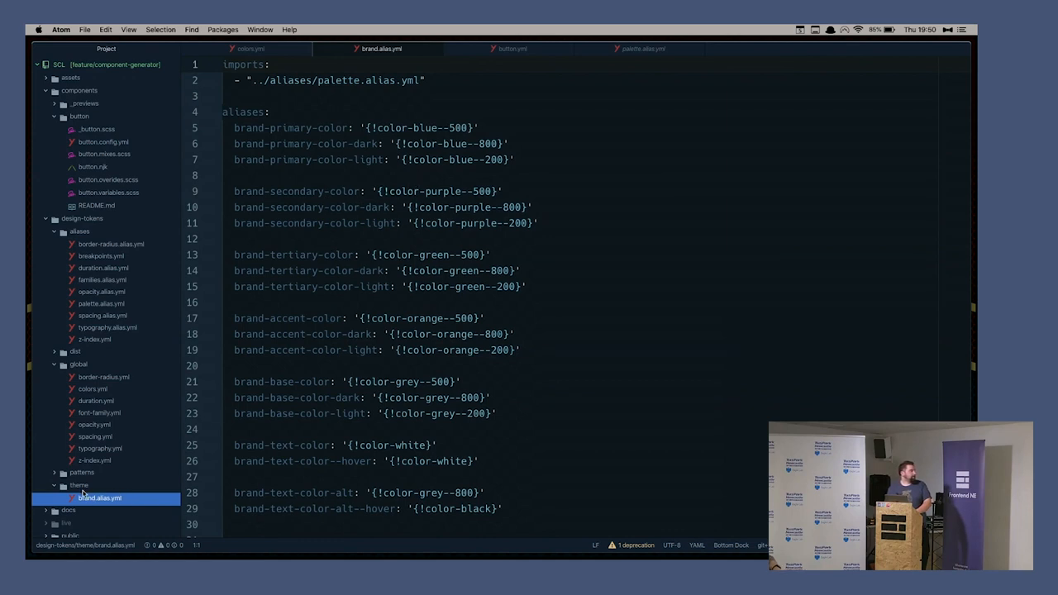
Read patterns/button.yml's base, primary, tertiary and accent colours referencing brand aliases.
click(79, 486)
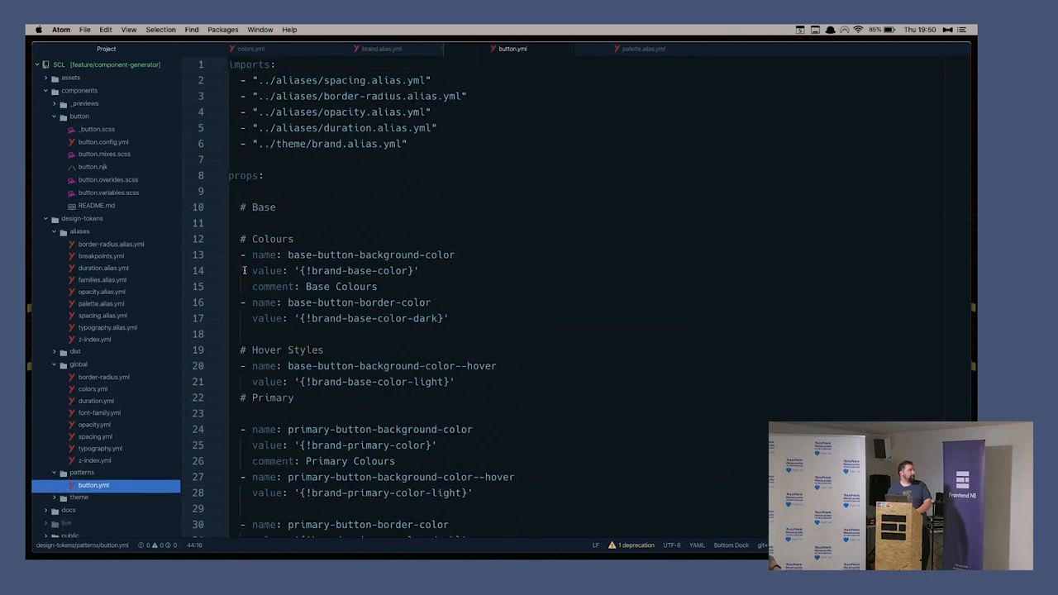
scroll(down, 3)
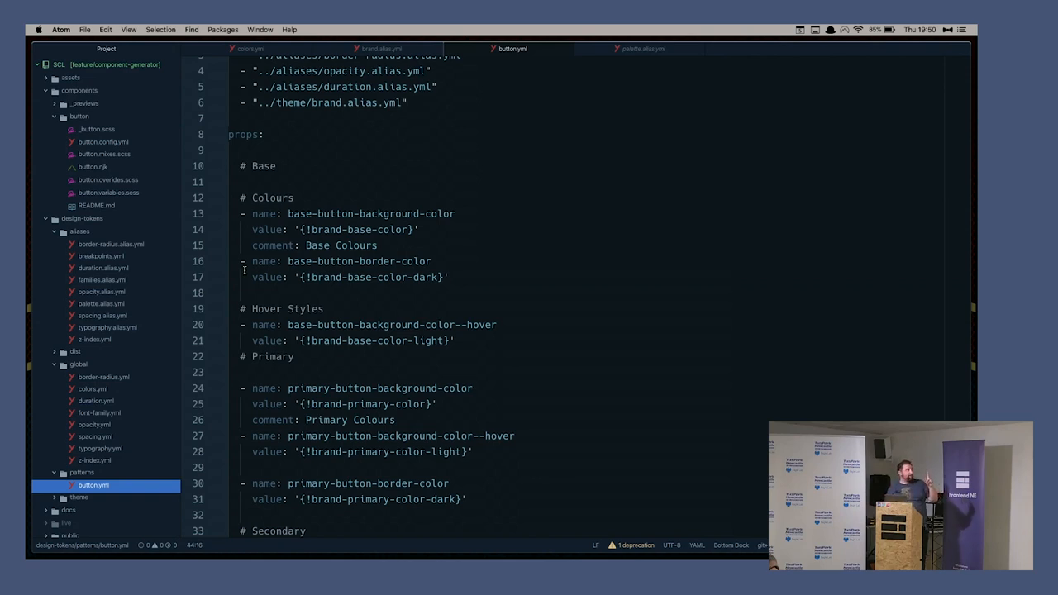
mouse_move(141, 143)
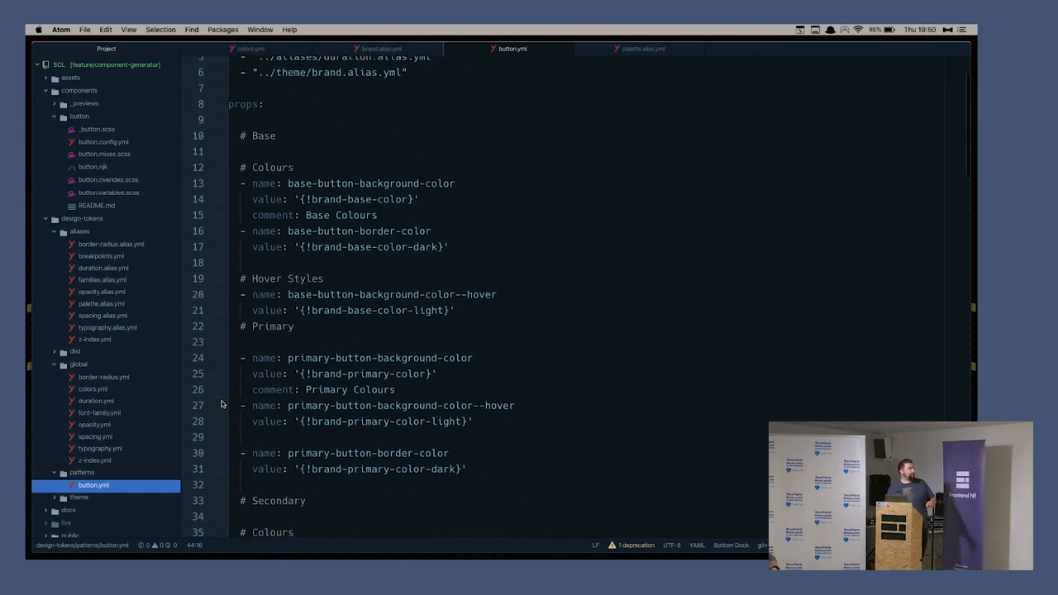
scroll(down, 3)
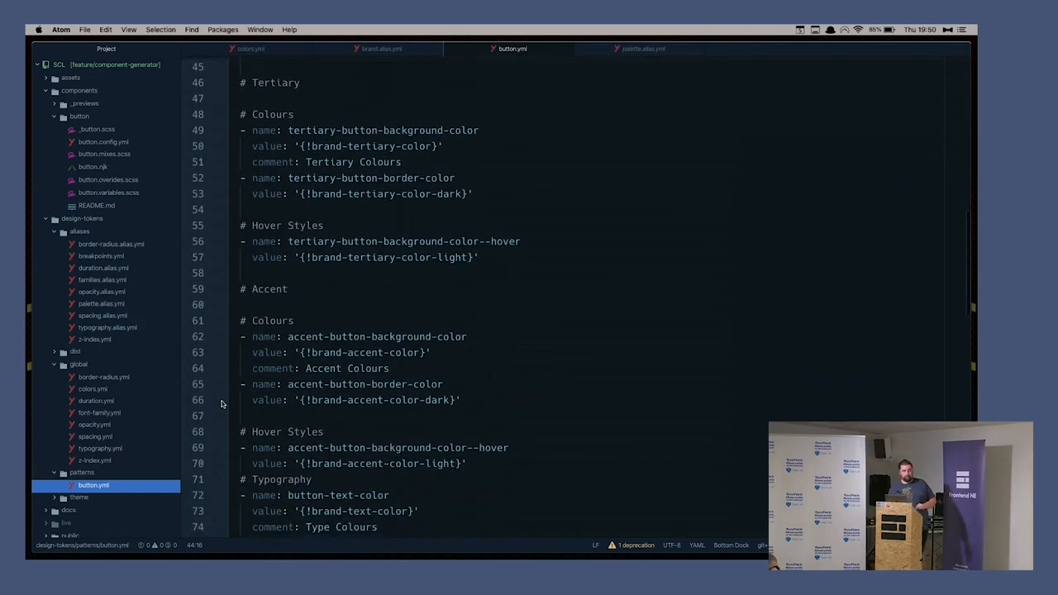
scroll(down, 3)
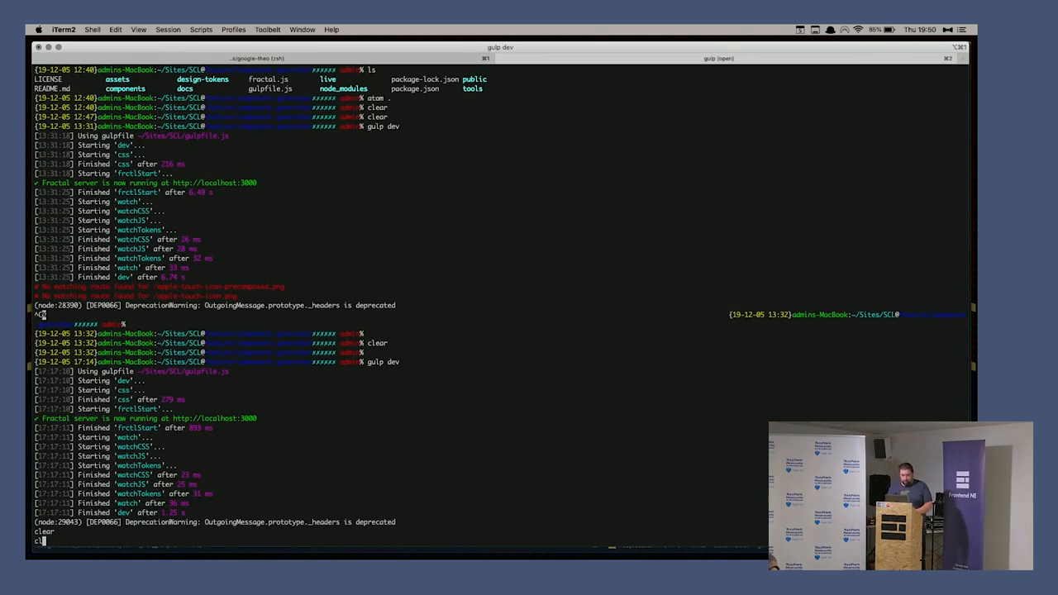
Clear iTerm2 and run gulp dev to generate button.variables.scss.
key(Return)
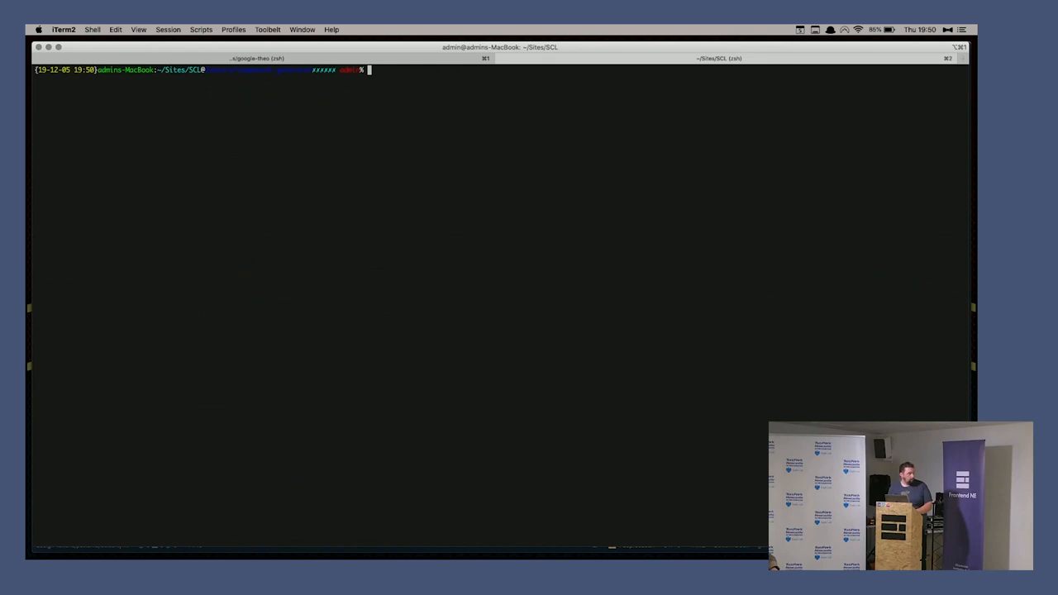
text(gulp deve)
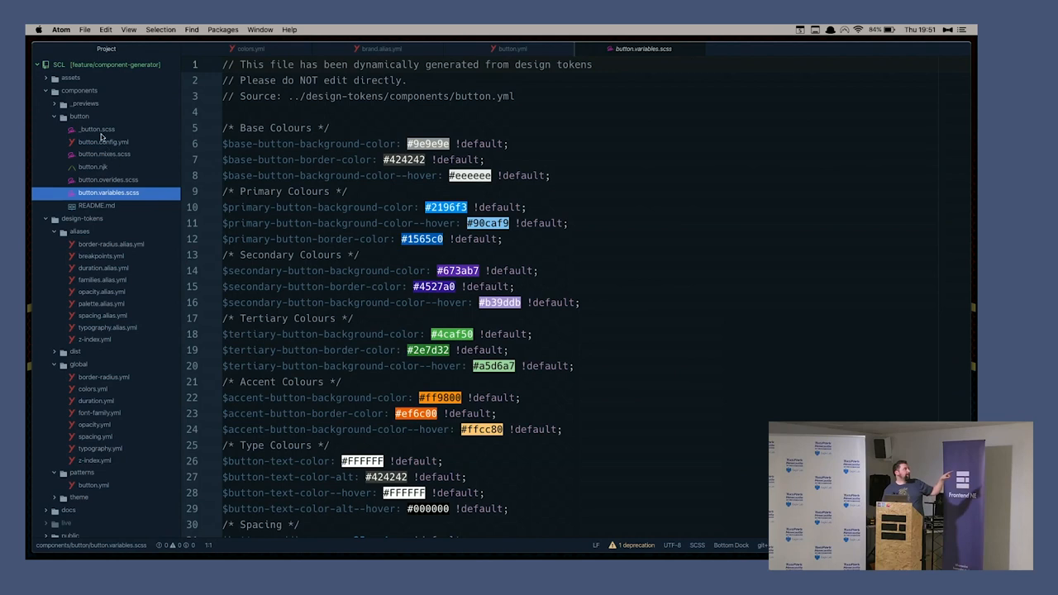
click(98, 129)
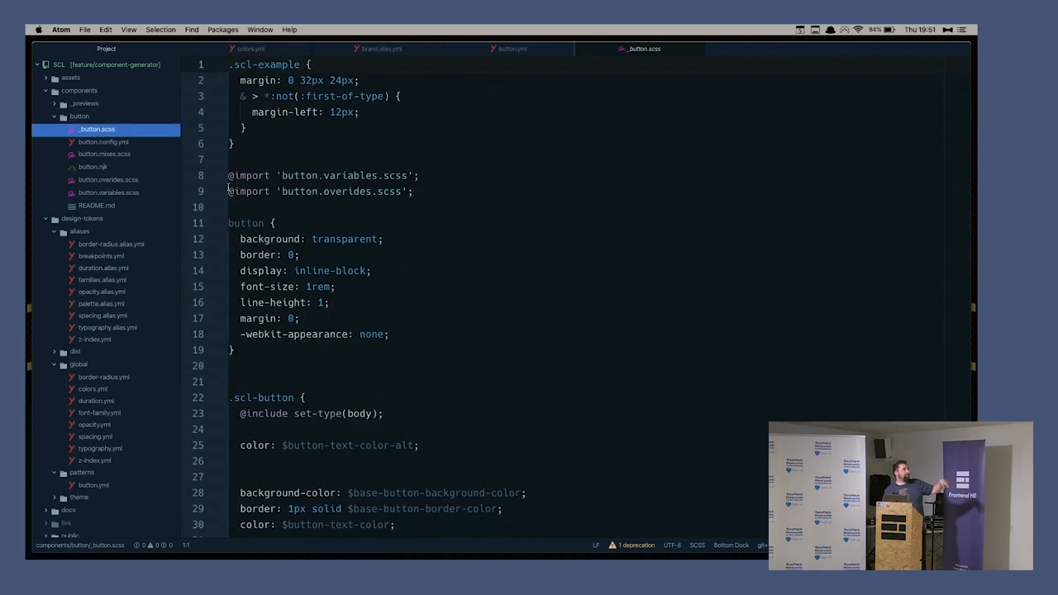
scroll(down, 3)
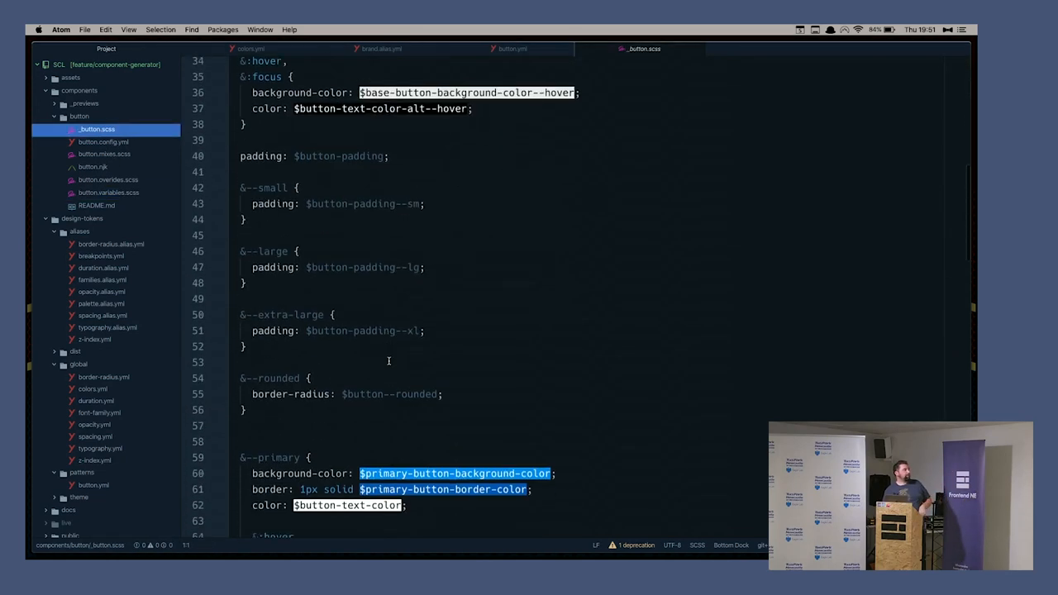
scroll(down, 3)
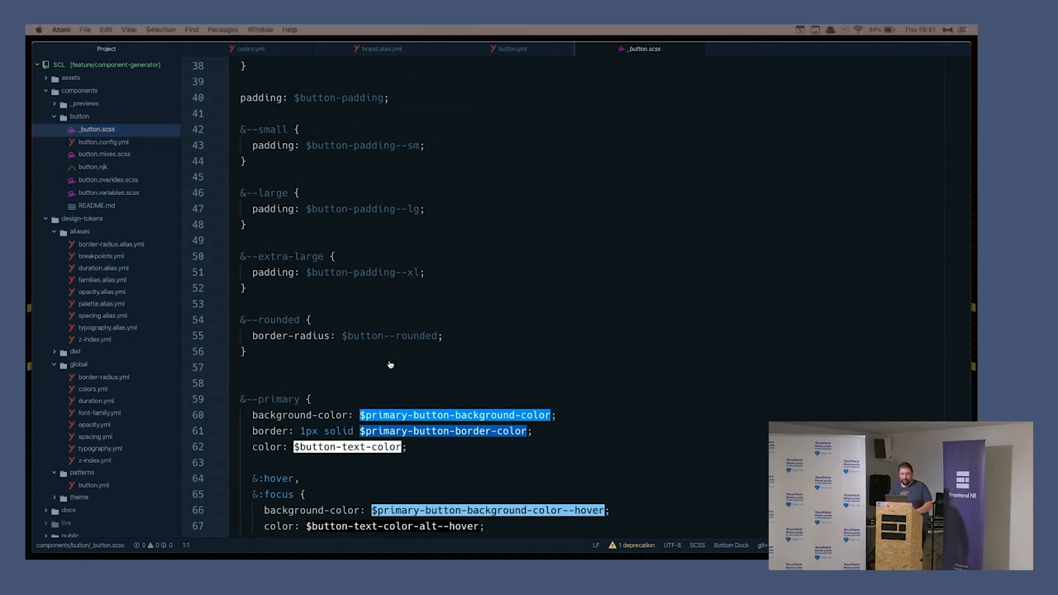
mouse_move(635, 228)
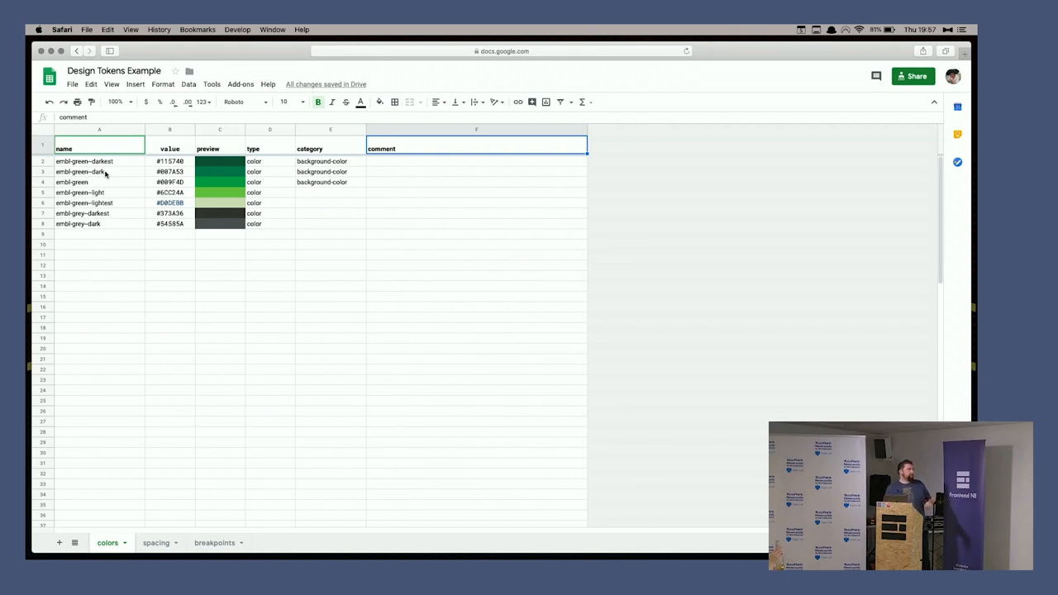
mouse_move(239, 171)
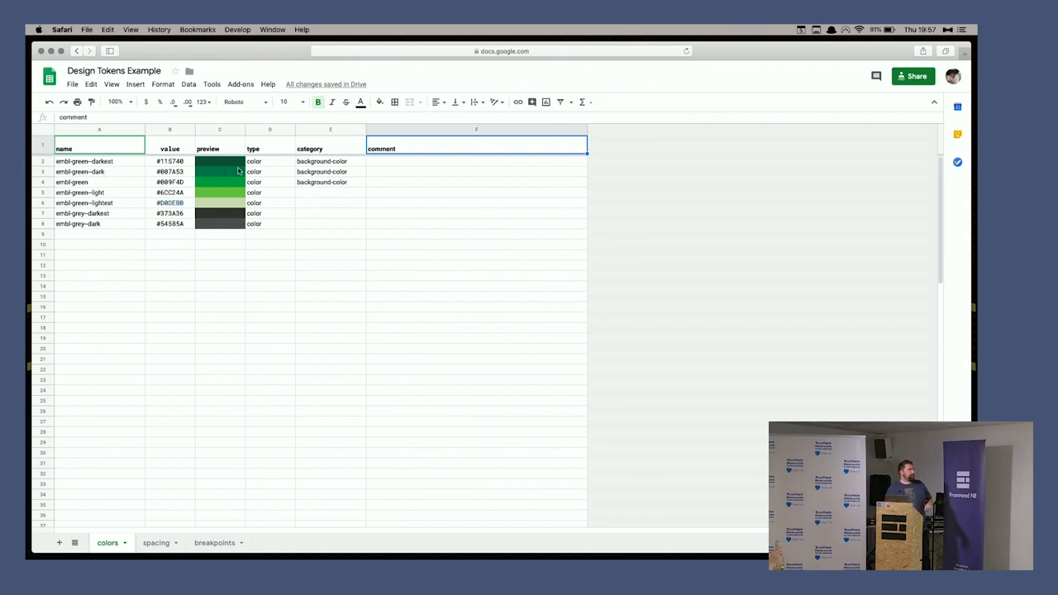
Enter 'to be used on all footers' as the embl-green-darkest row's comment.
click(476, 181)
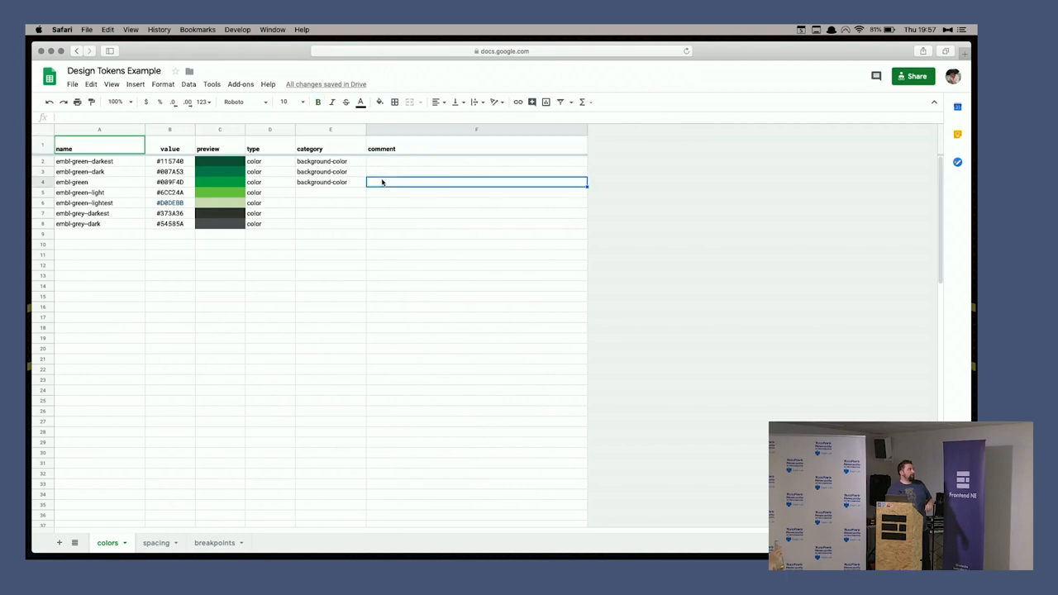
click(476, 162)
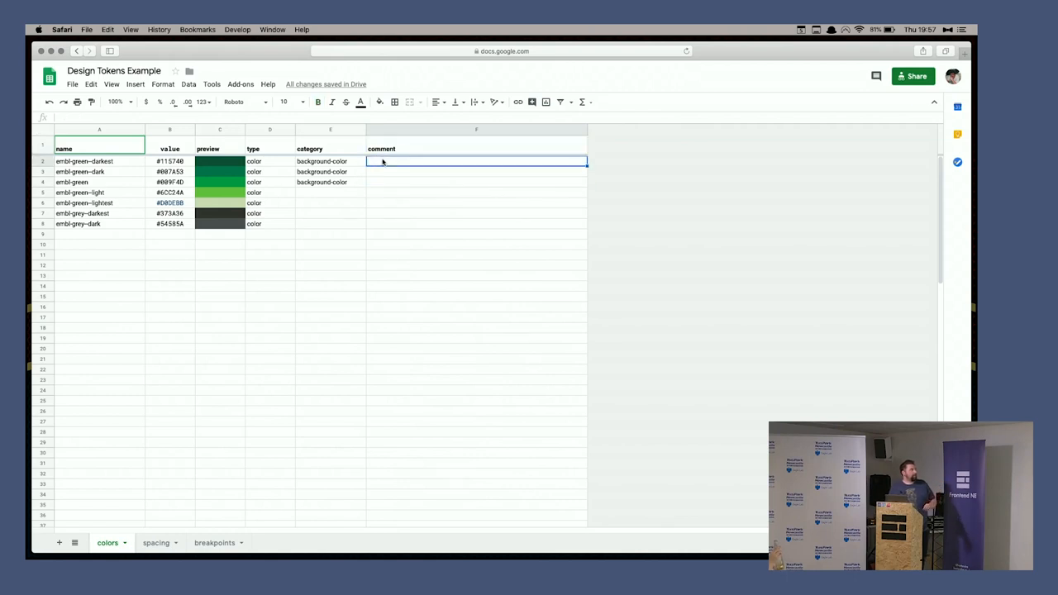
text(to be)
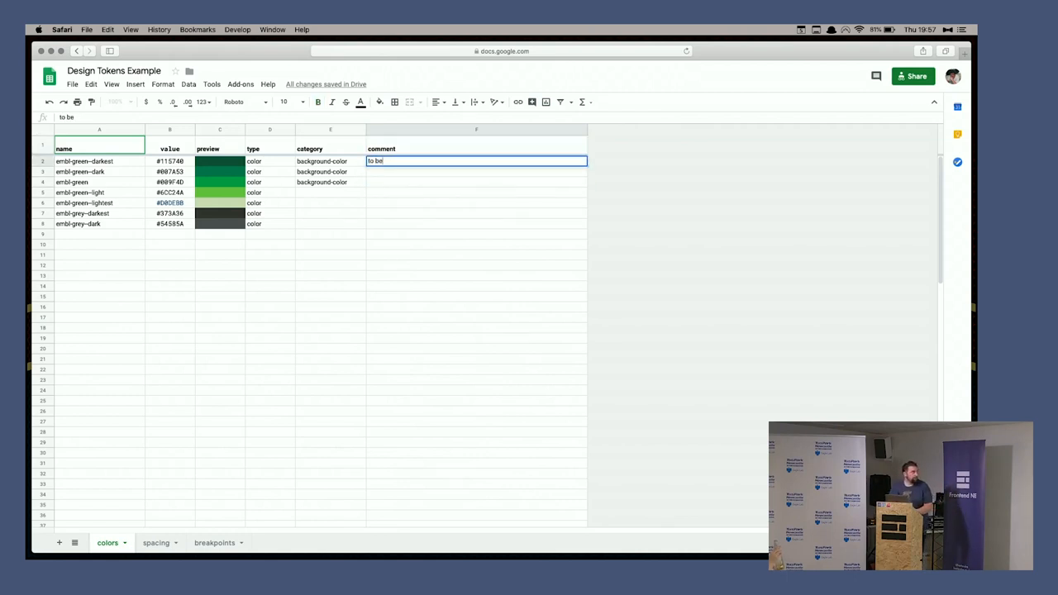
text(used on all)
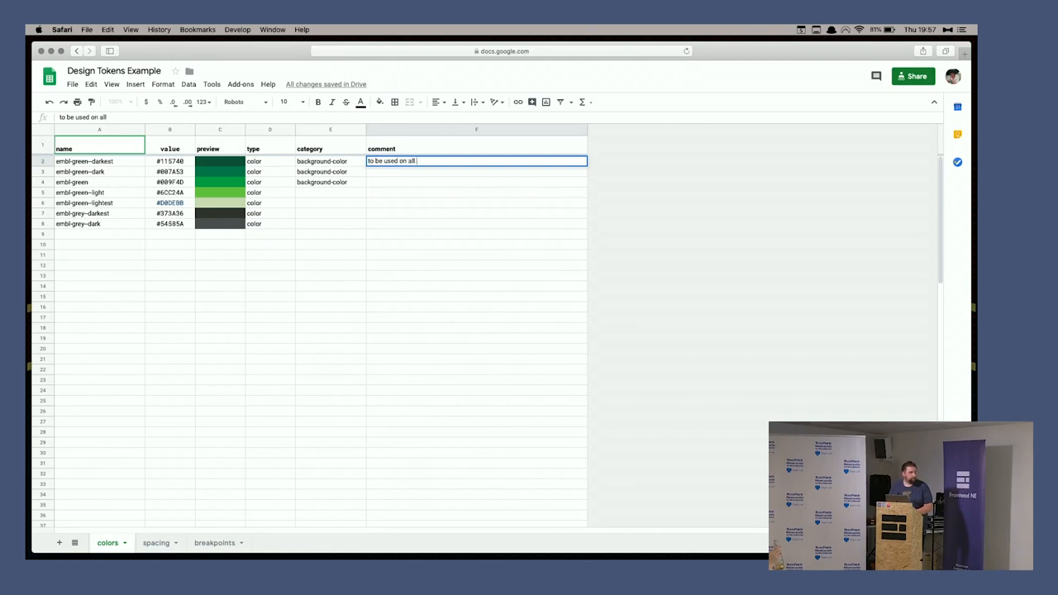
text(footers)
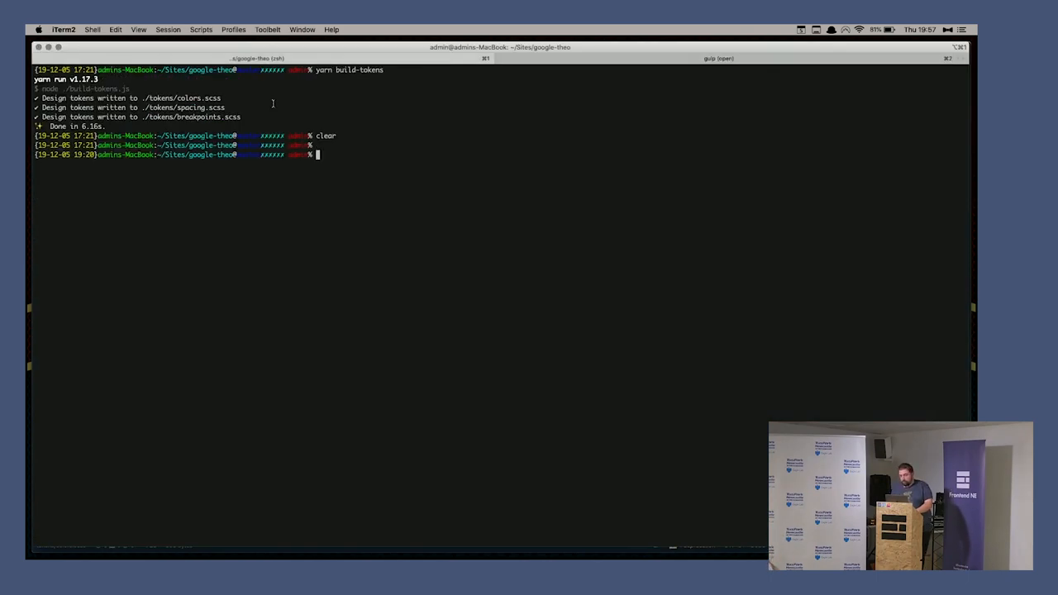
Clear the terminal before rerunning the yarn build-tokens script.
text(cvlear)
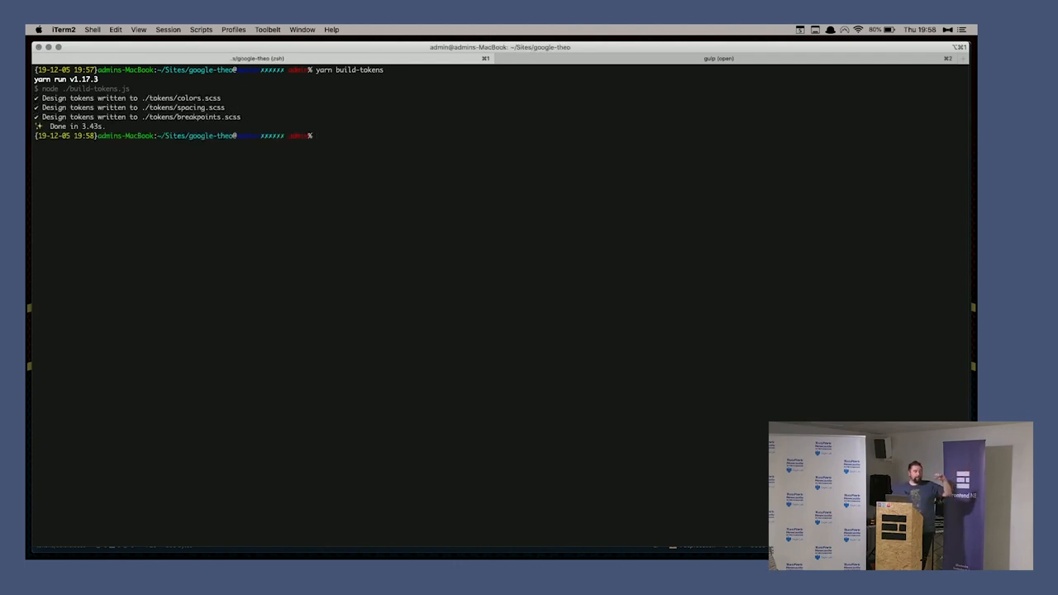
mouse_move(274, 106)
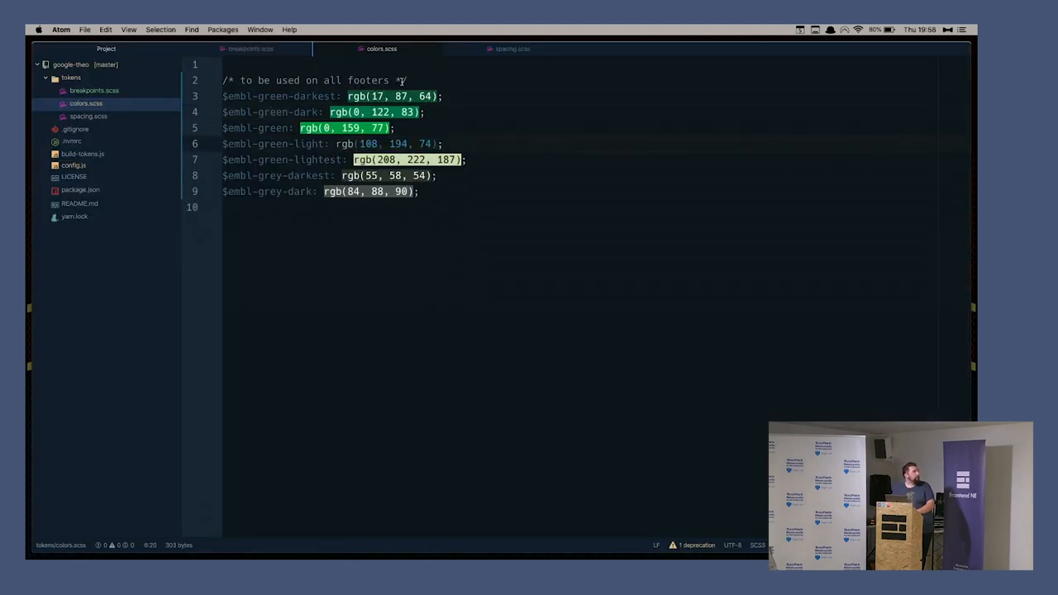
Show tokens/colors.scss with the new 'to be used on all footers' comment at the top.
click(288, 80)
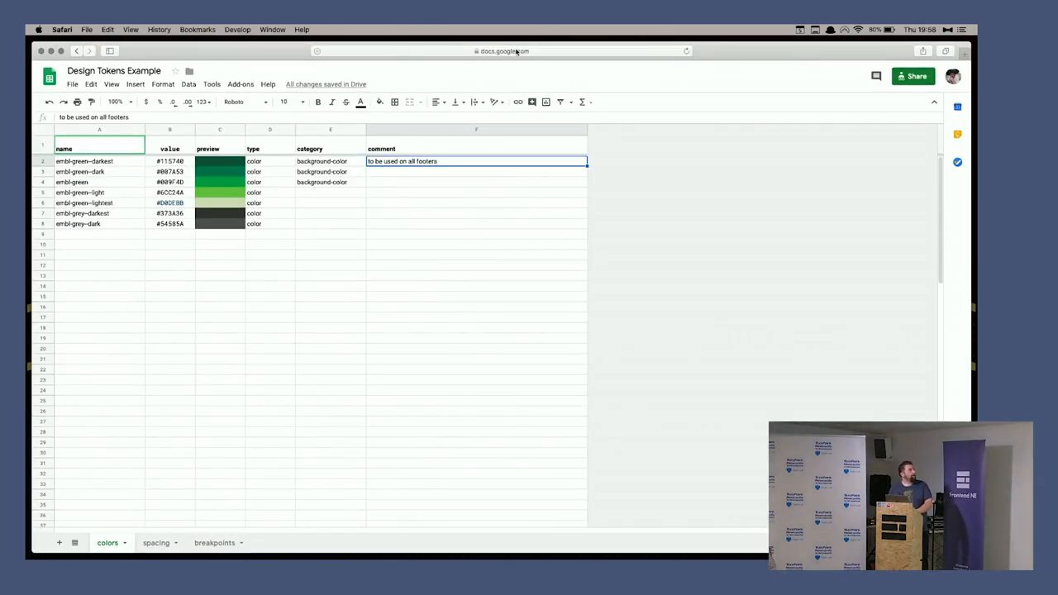
Reveal the full Google Sheets URL in Safari's address bar.
click(505, 50)
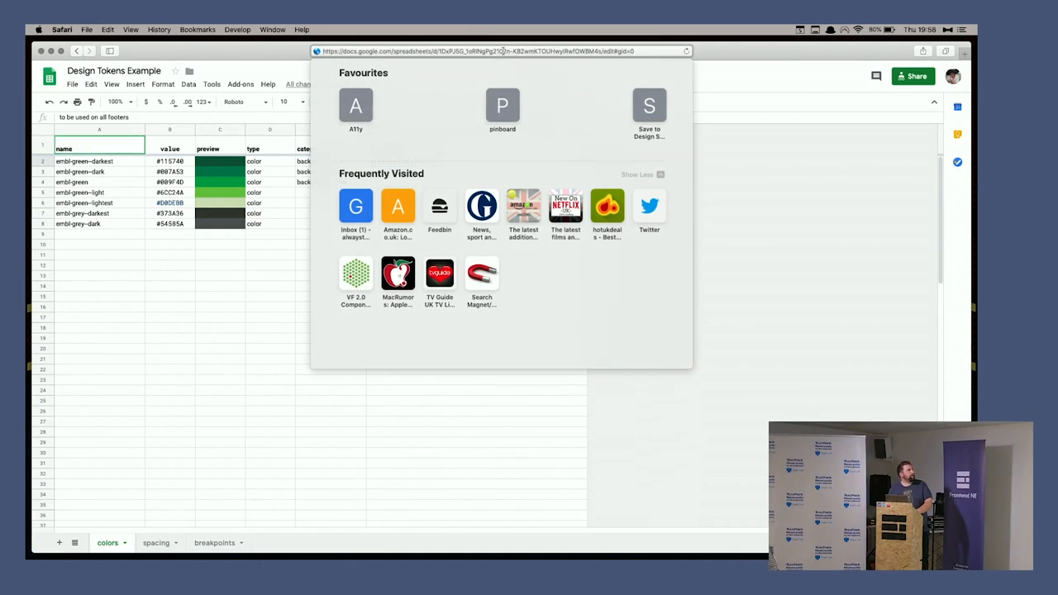
mouse_move(200, 252)
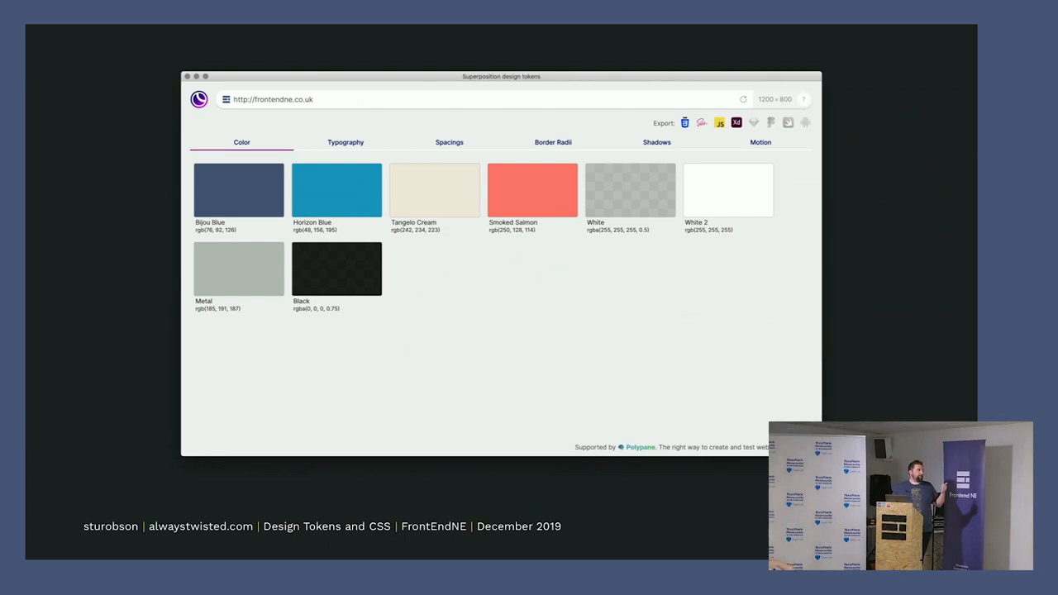
Browse FrontendNE's extracted motion, colour and typography token pages in Superposition.
click(345, 143)
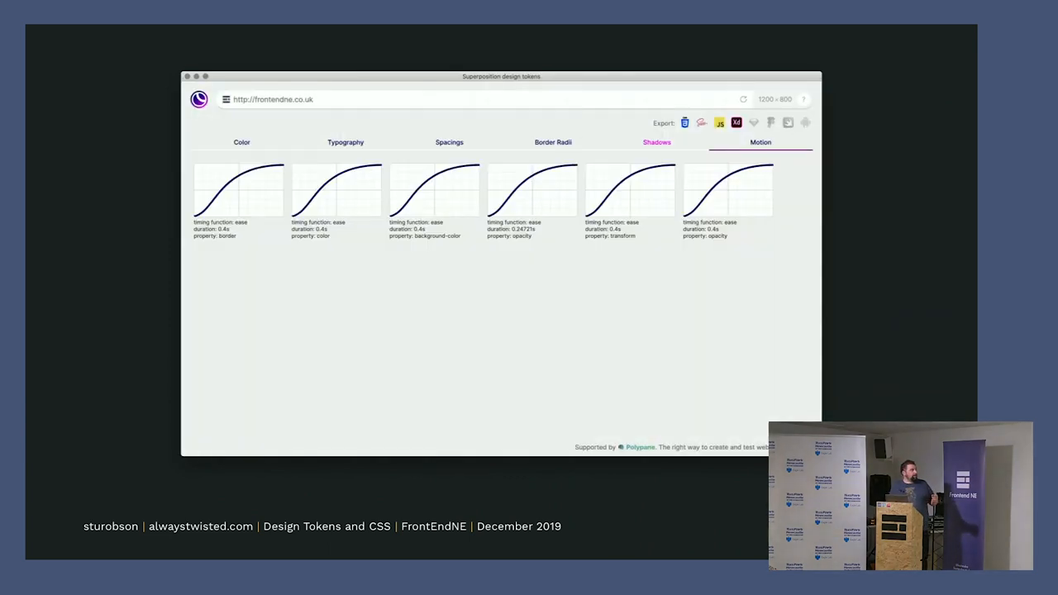
click(242, 142)
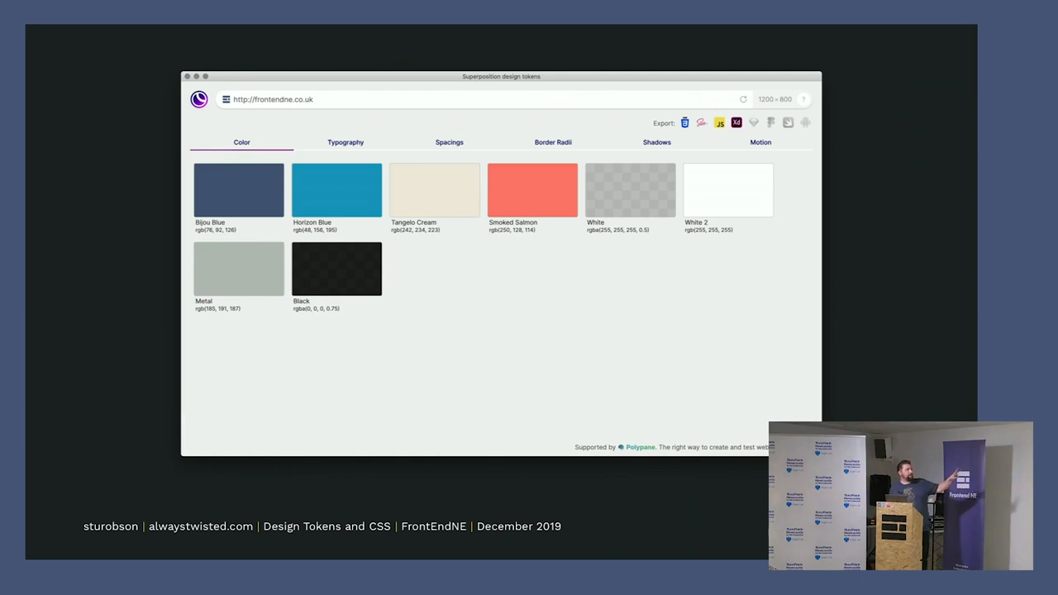
click(345, 142)
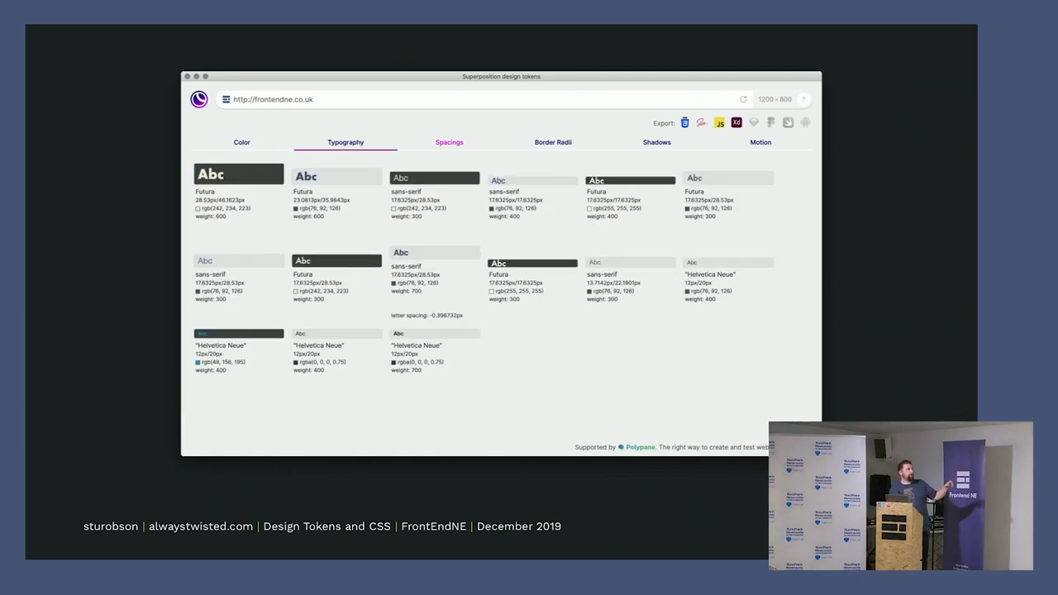